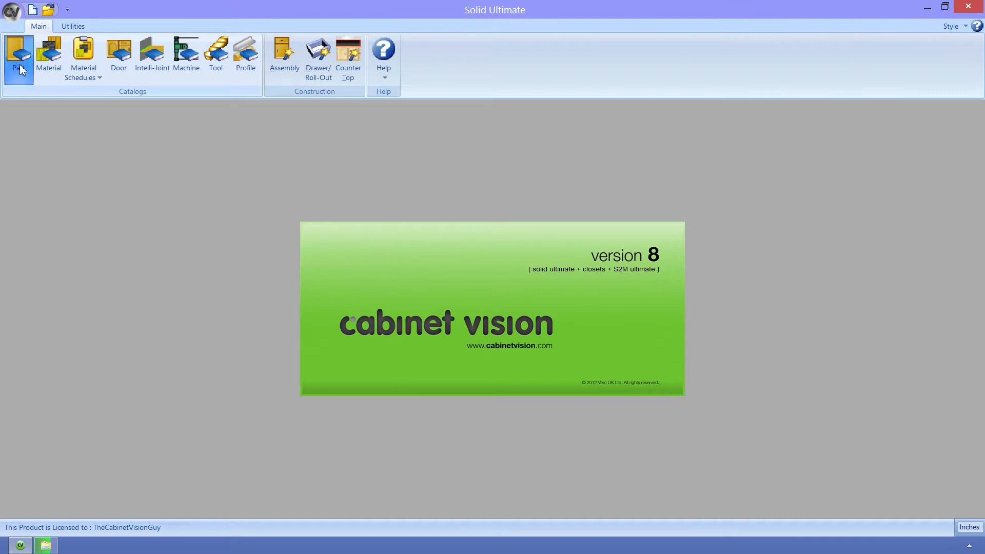
Review the cabinet part catalog and close it
click(18, 56)
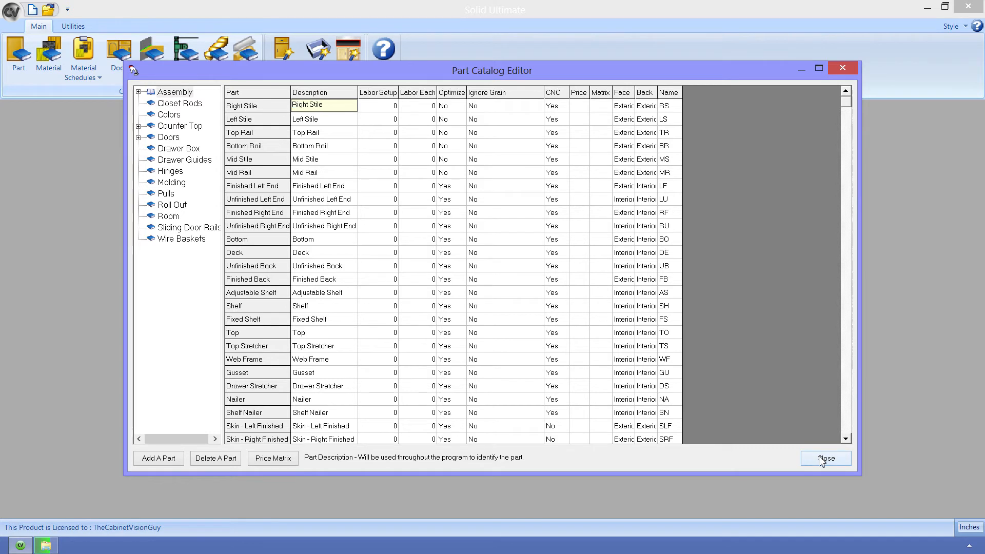
click(825, 458)
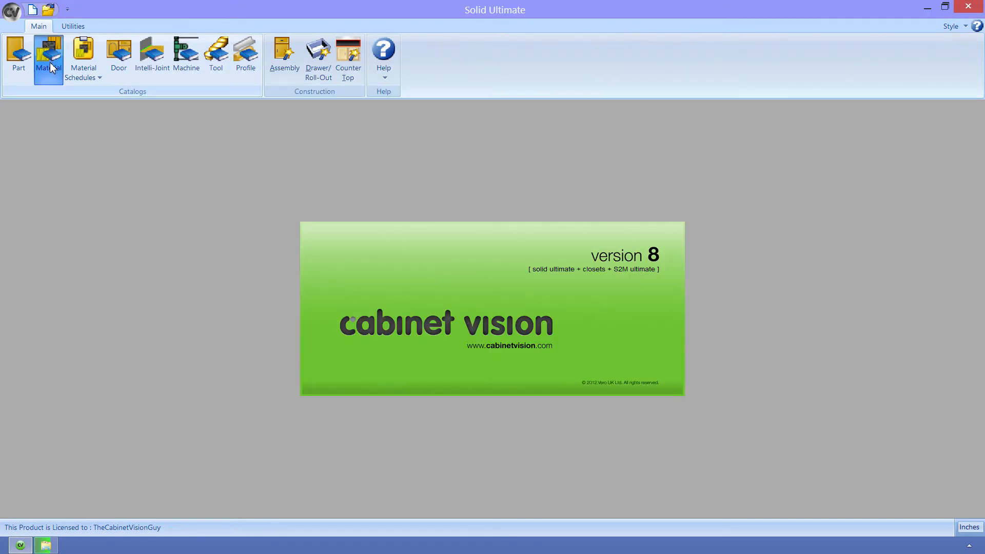
Review the Panel Stock materials, turning on minimum face chipping for 1/2 1s Melamine, and close the catalog
click(48, 56)
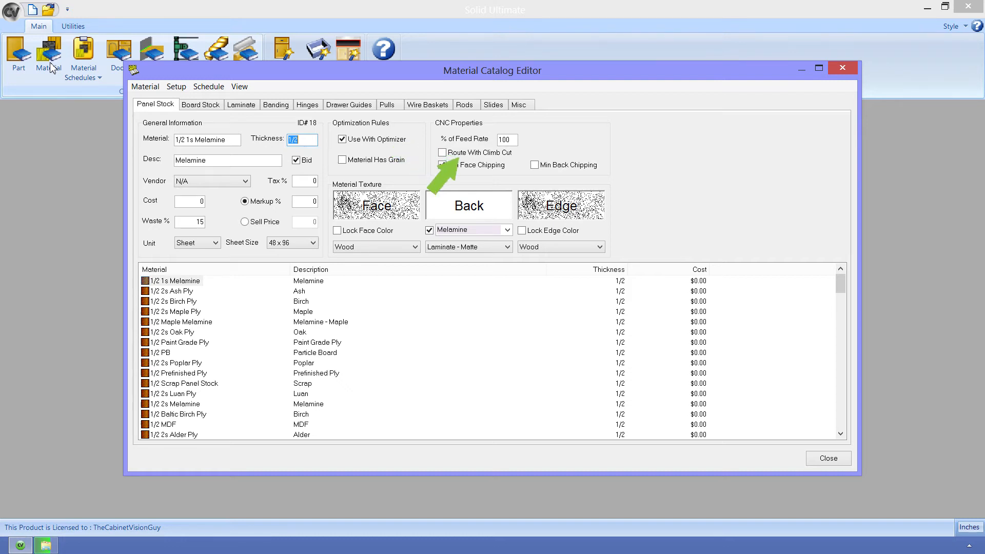
click(443, 165)
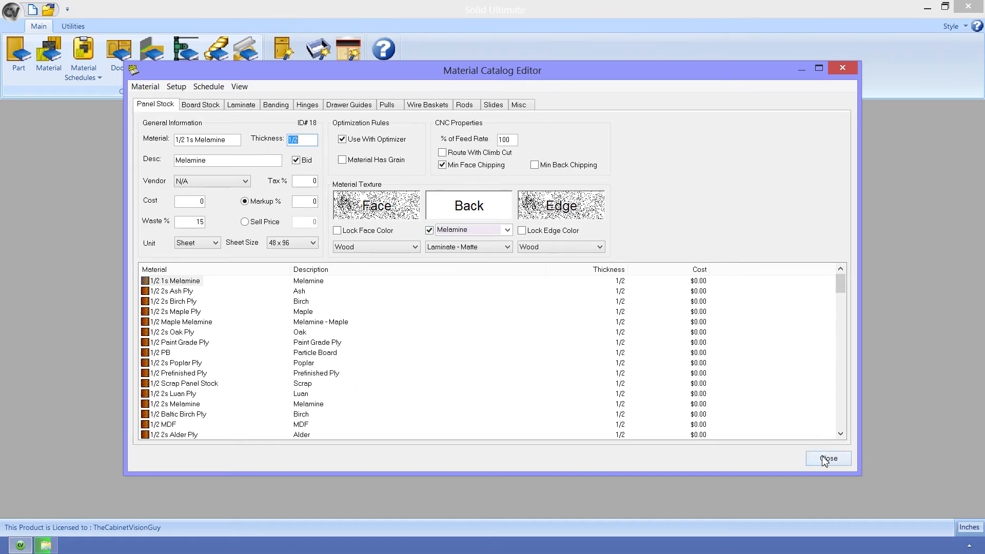
click(828, 458)
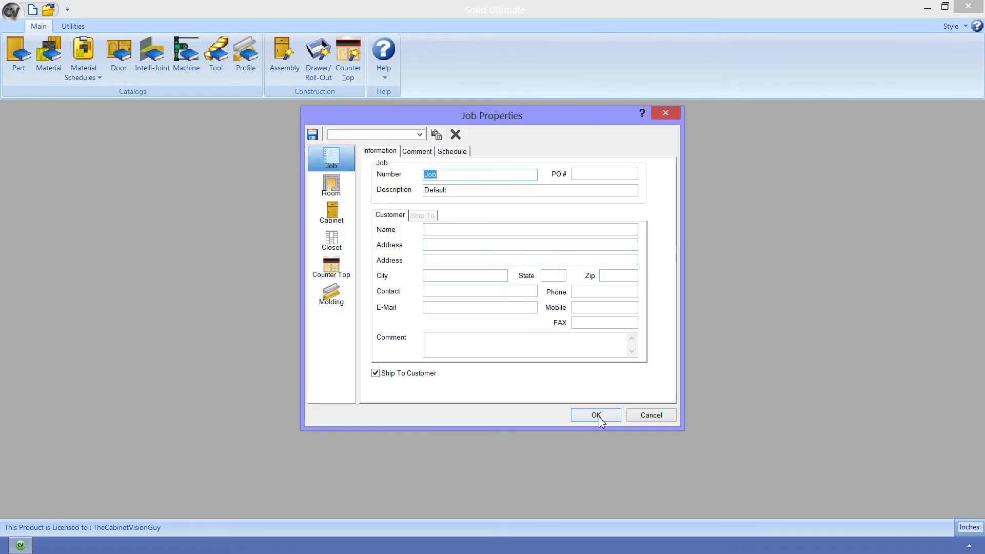
Accept the default job number and description to start the new job
click(595, 415)
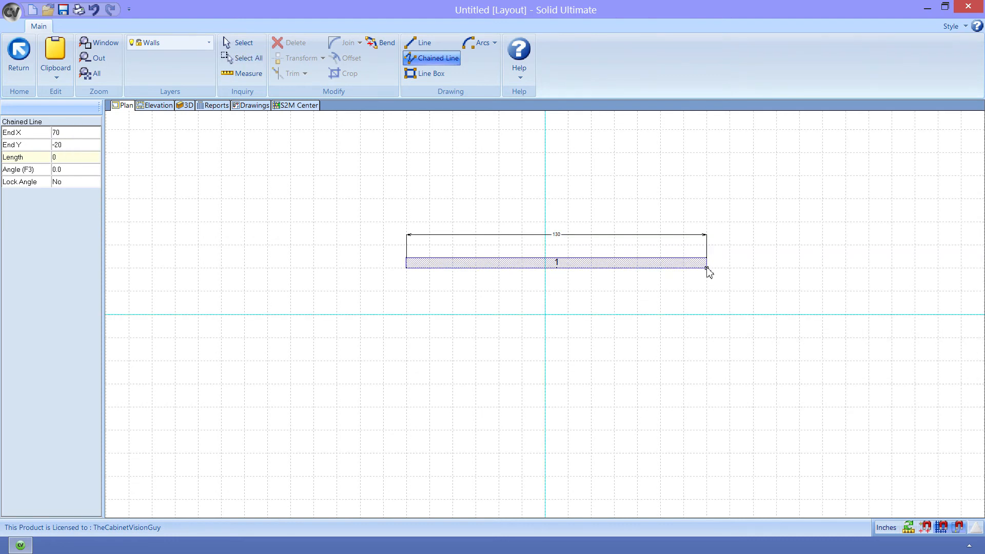
Finish the 130-inch wall and place a Std Base cabinet from Base Cabinets on it
right_click(708, 271)
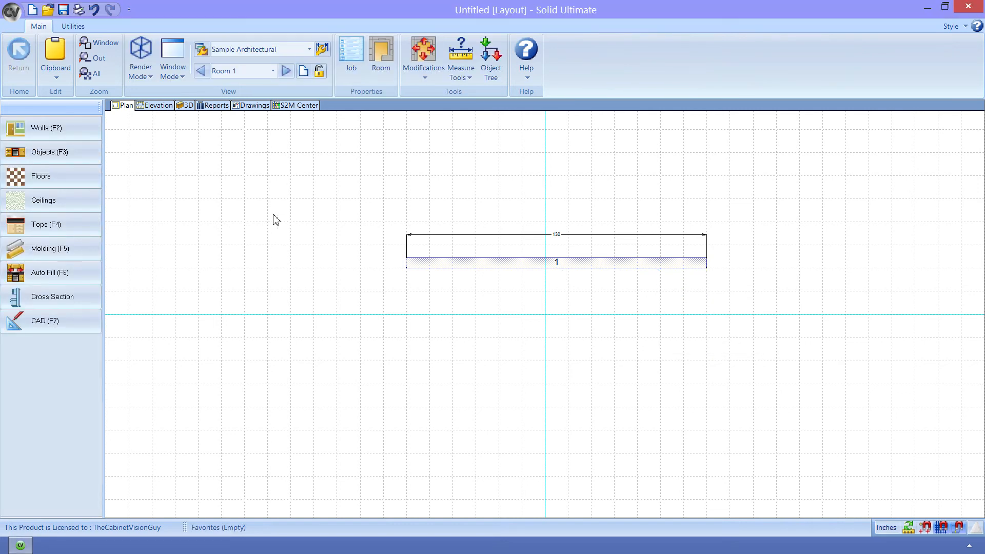
click(49, 151)
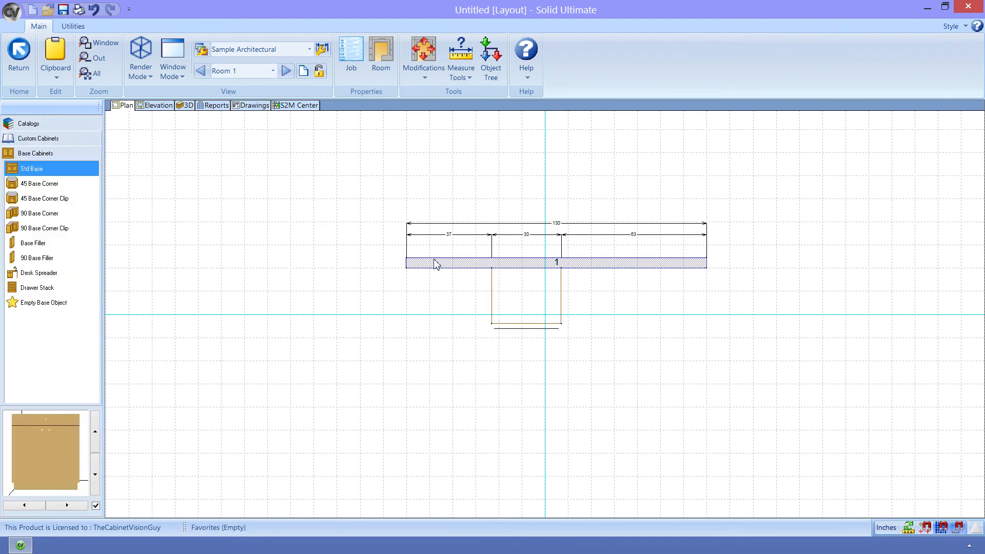
click(297, 105)
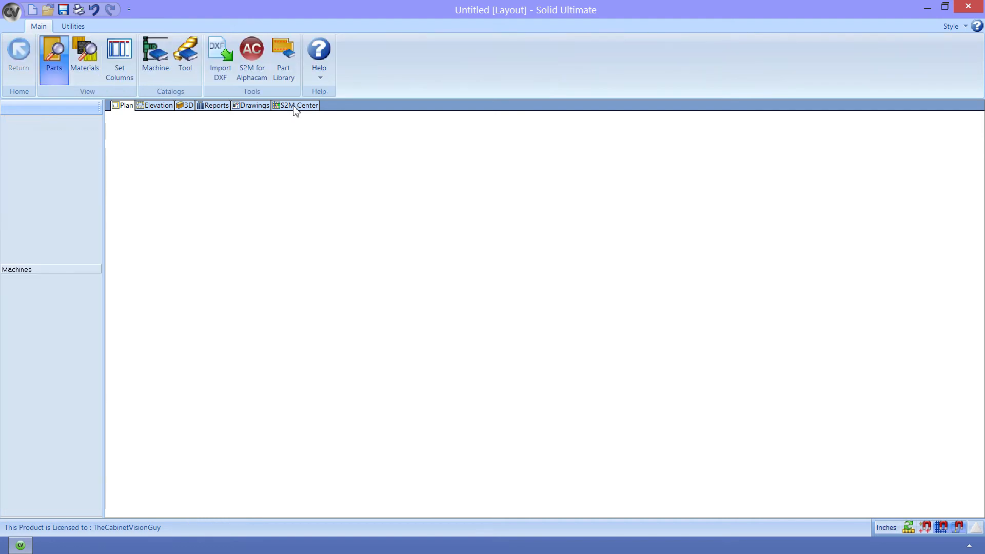
Load the S2M Center parts list, then open the Std Base assembly in 3D wireframe
click(298, 105)
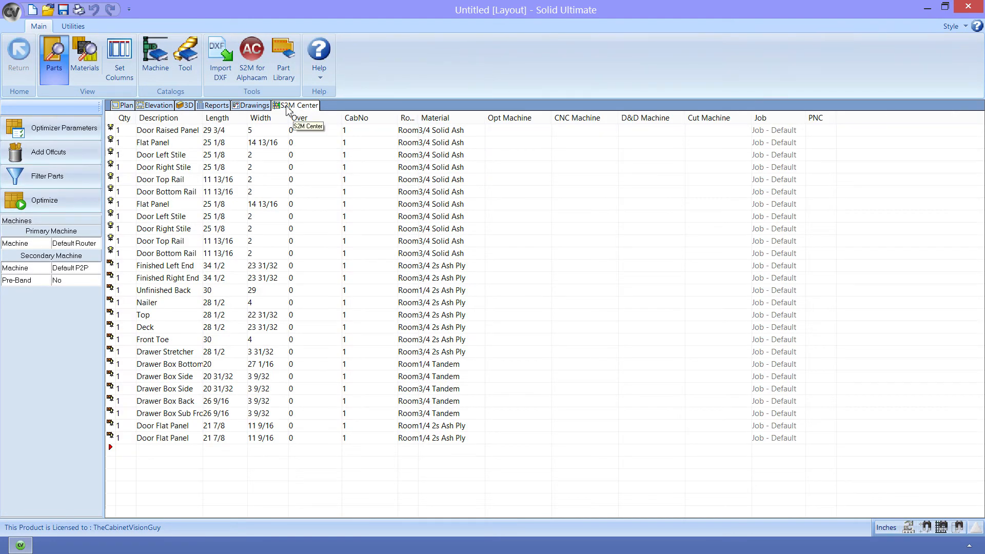
click(126, 104)
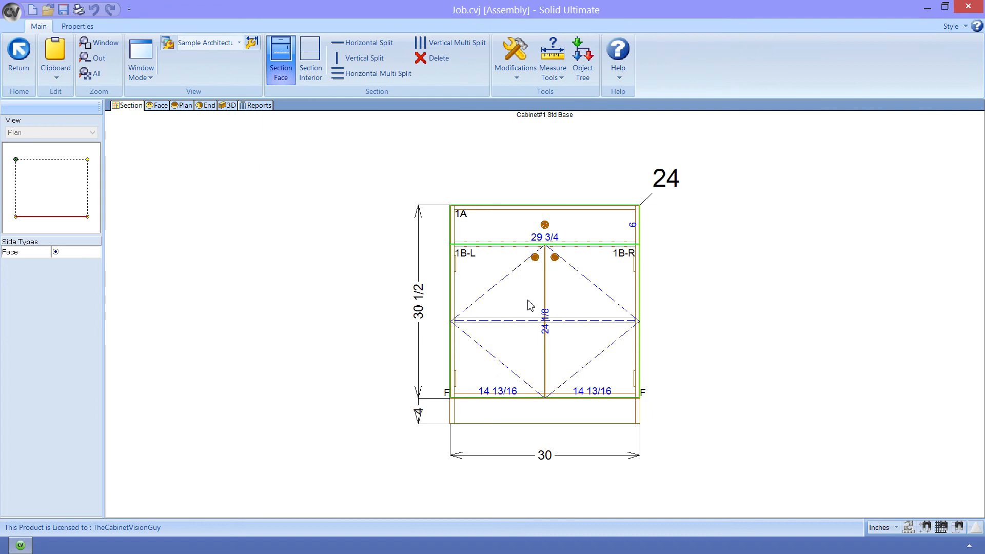
click(228, 105)
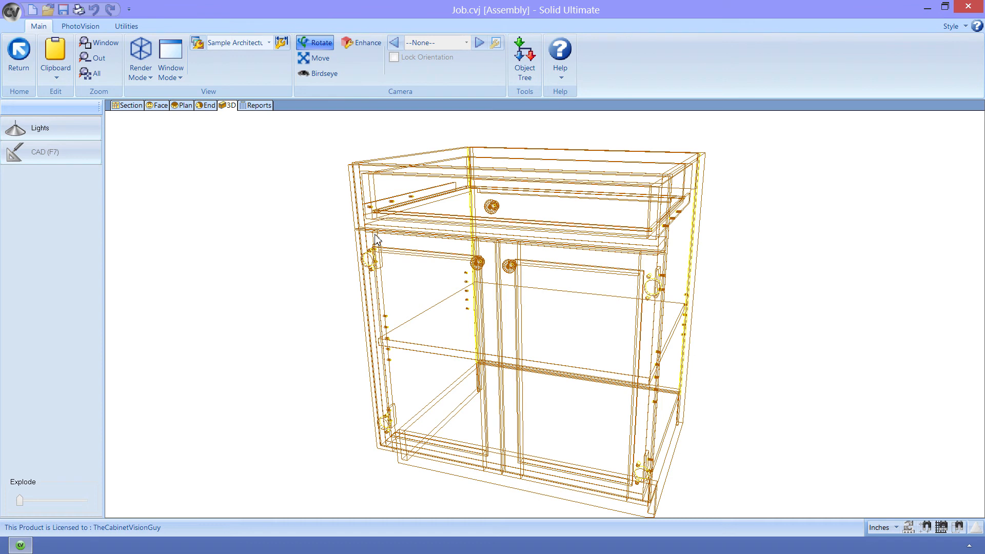
mouse_move(251, 121)
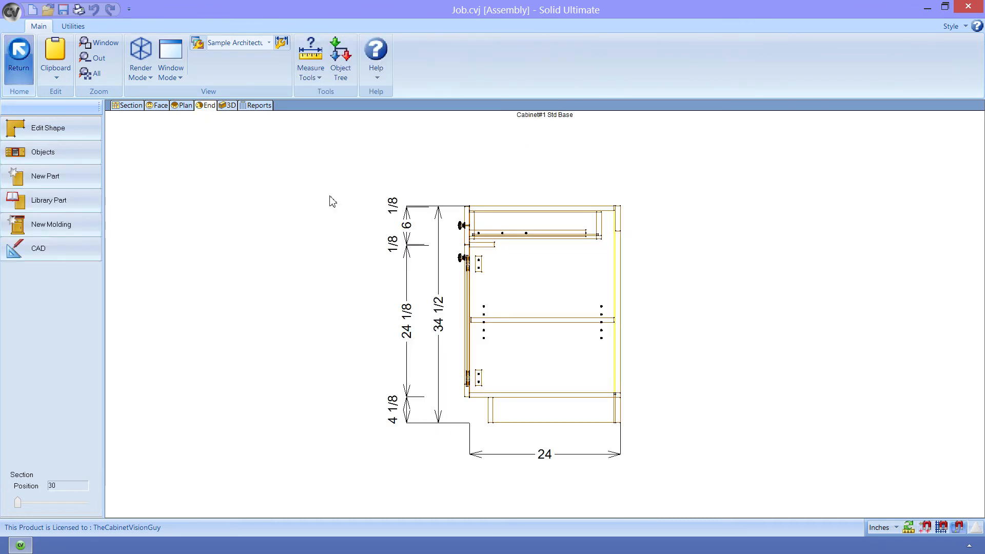
Select the end panel in End view and choose LF - Finished Left End
click(463, 258)
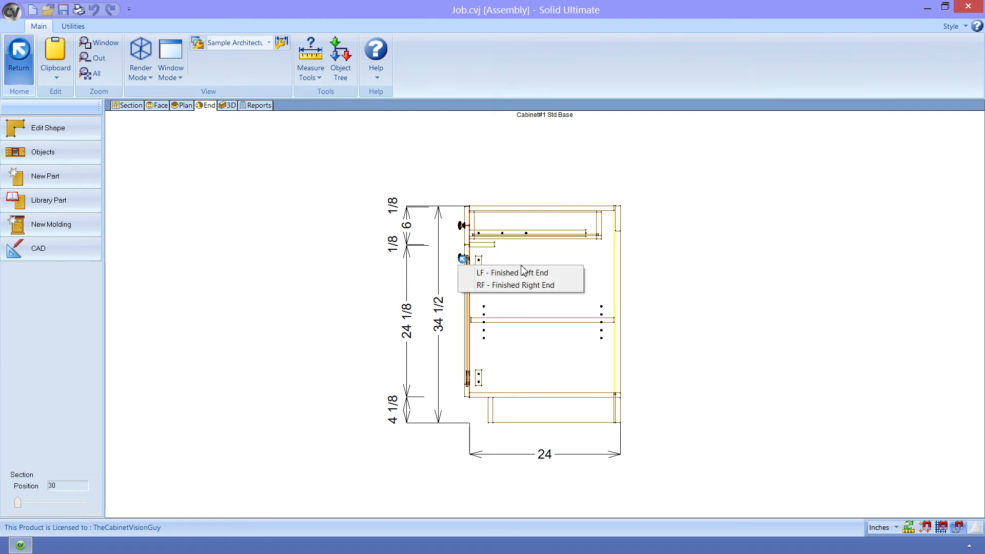
click(510, 272)
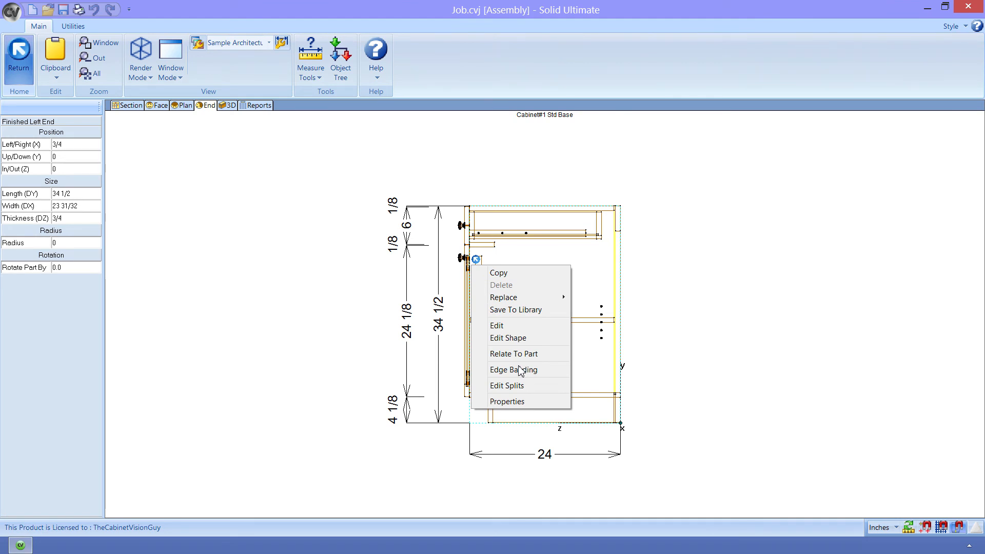
Add a new blank parameter to the Finished Left End from its Part Properties
click(507, 400)
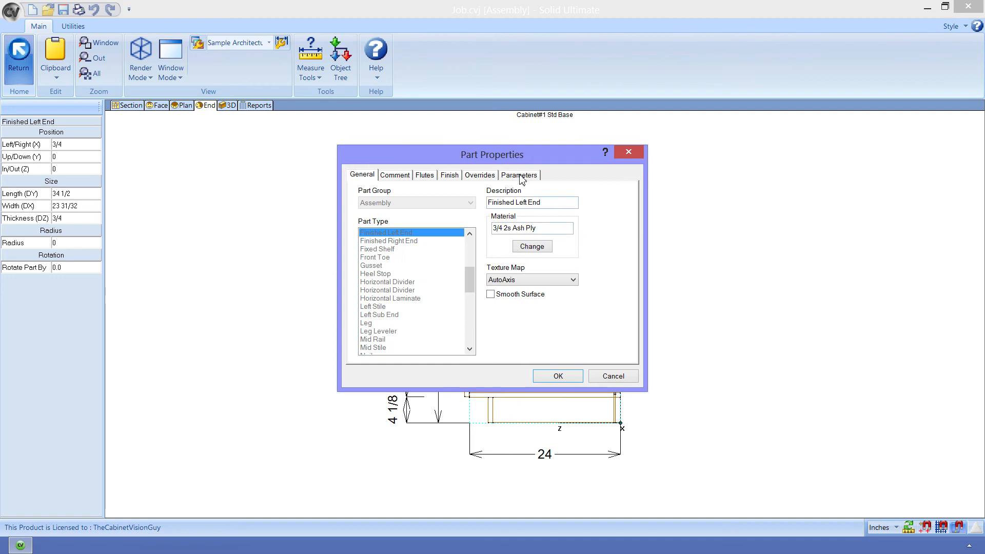
click(519, 175)
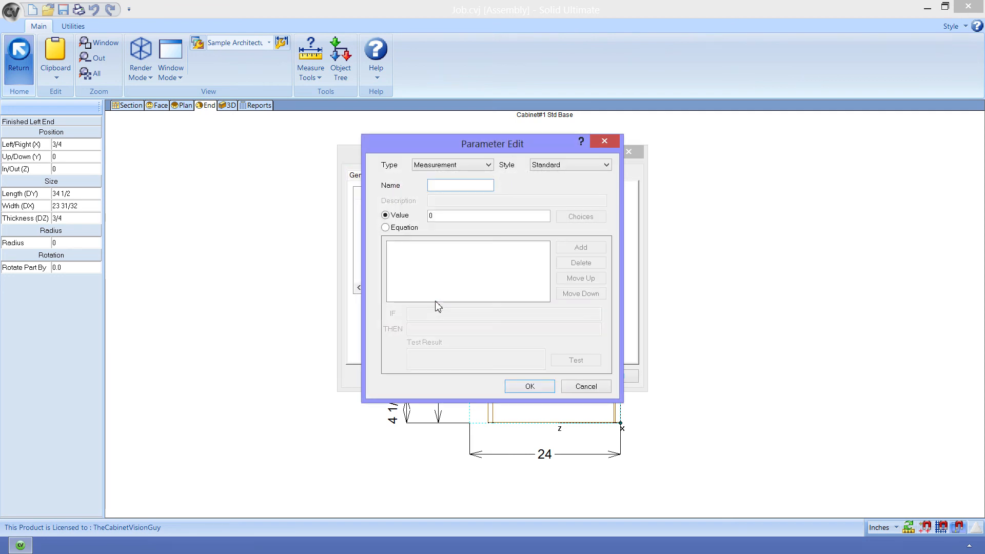
click(459, 185)
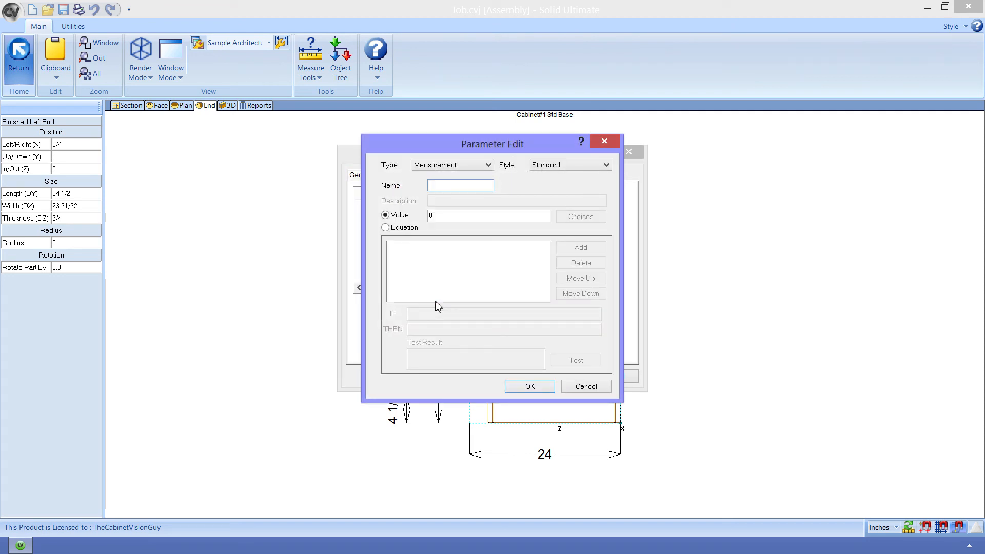
Name the parameter _NOCNC with value 1, confirm it, and return to the S2M Center part list
text(_NOCNC)
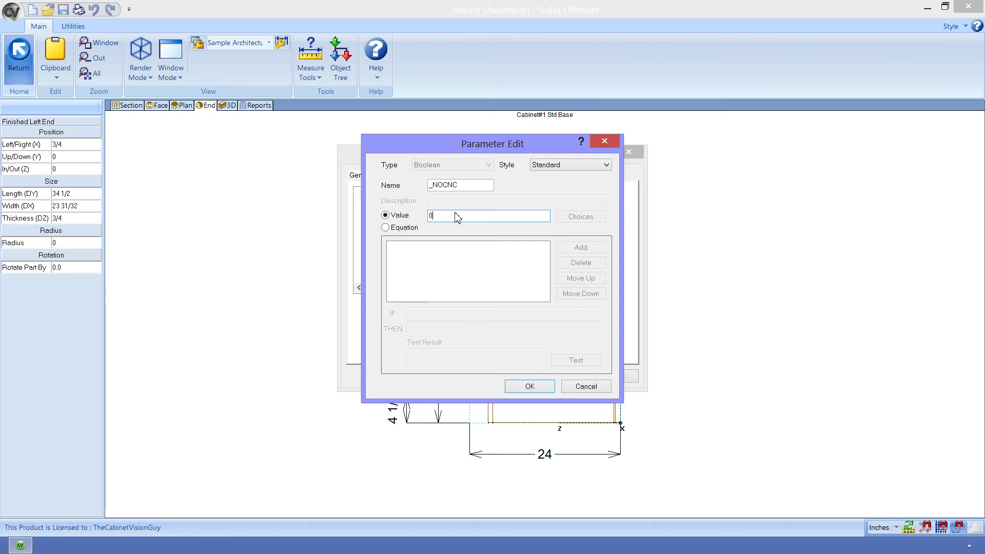
text(1)
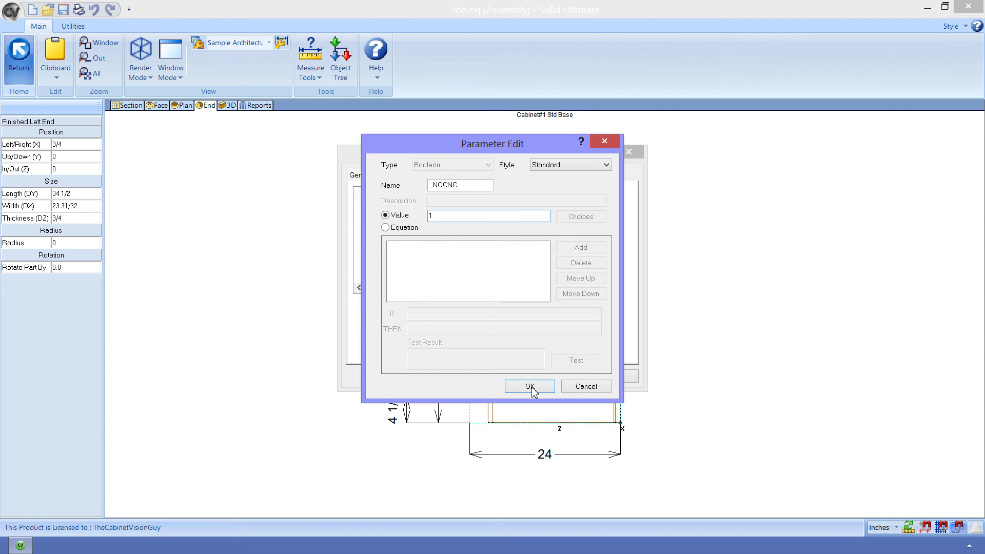
click(528, 387)
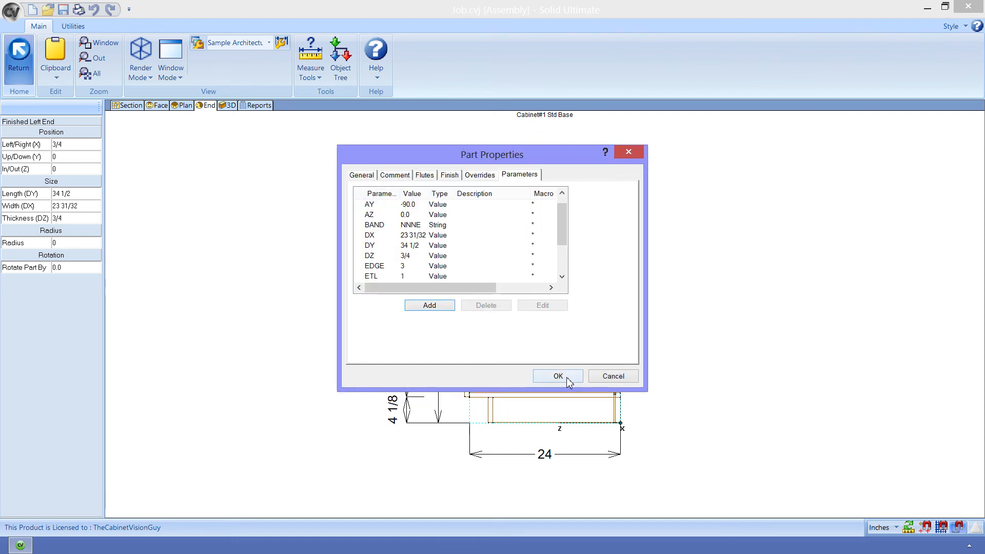
click(557, 376)
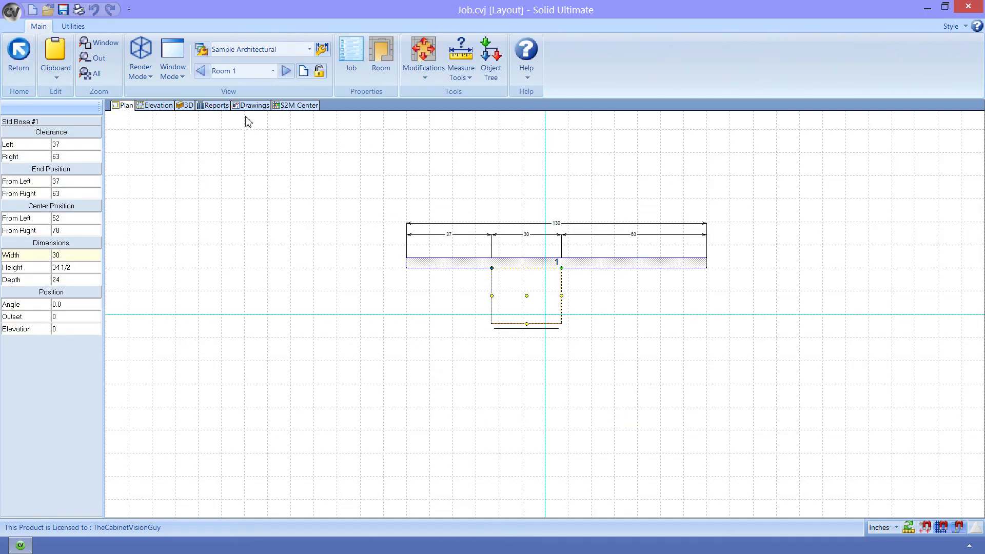
click(300, 104)
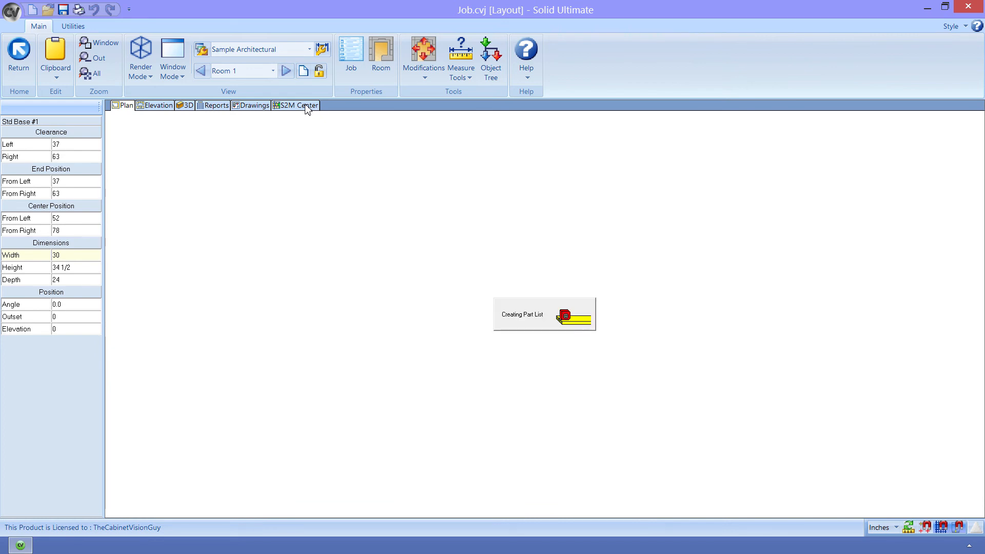
Check the part list omits the Finished Left End, then reopen the cabinet's end view
click(299, 105)
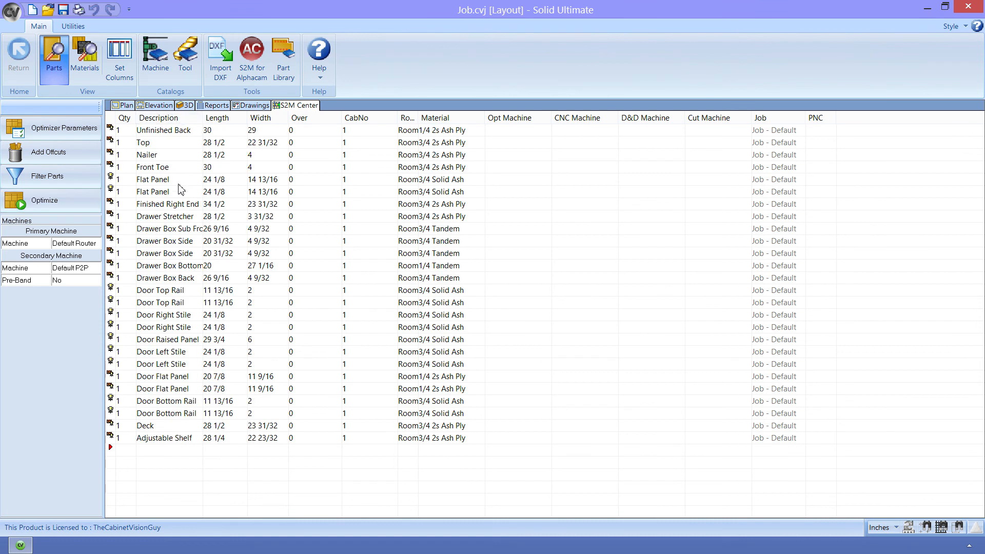
click(123, 105)
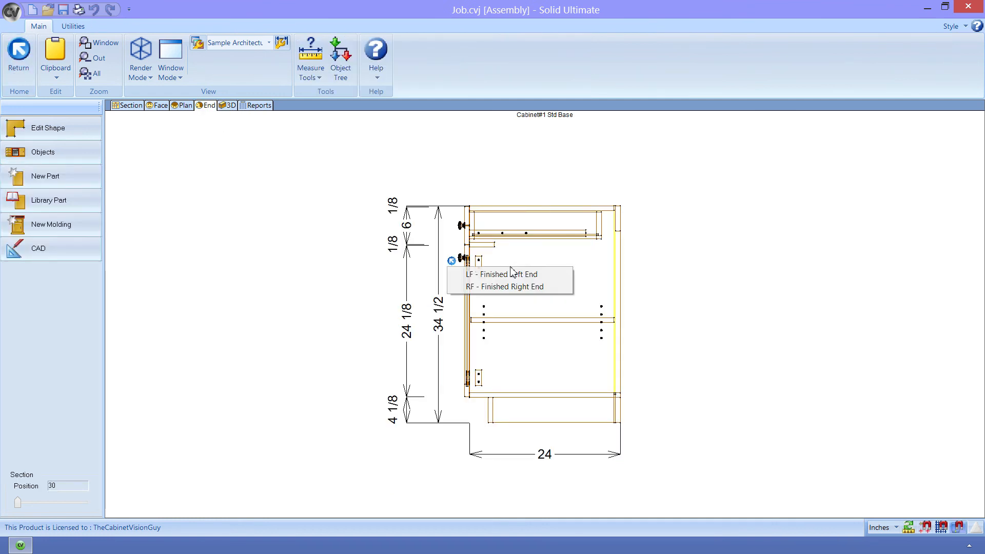
Change the Finished Left End's _NOCNC value to 0 and confirm it
click(502, 274)
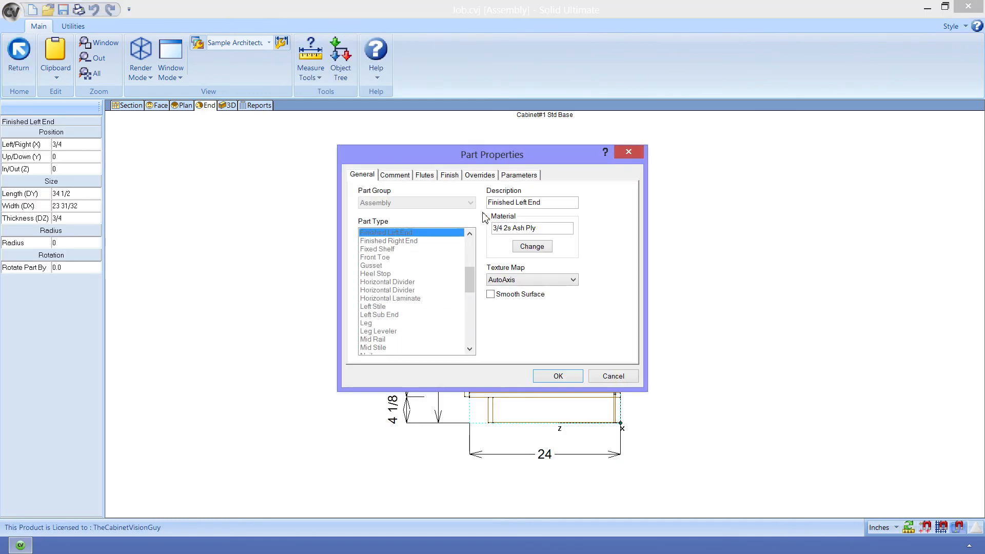
click(519, 175)
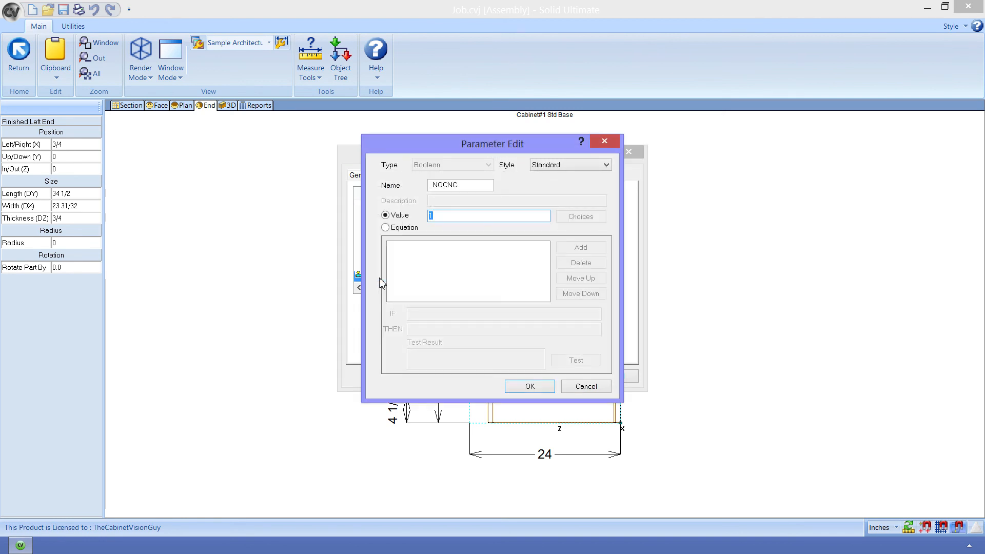
text(0)
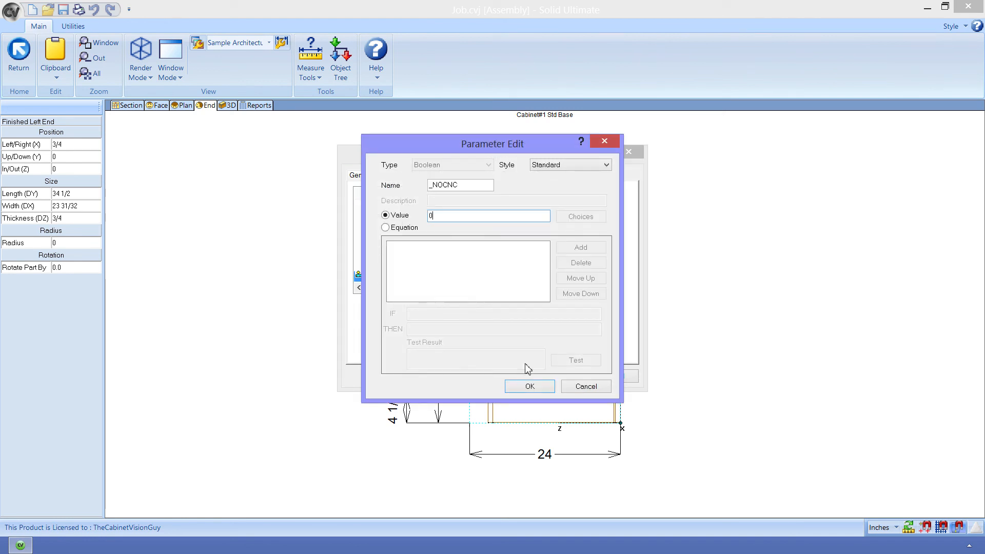
click(529, 386)
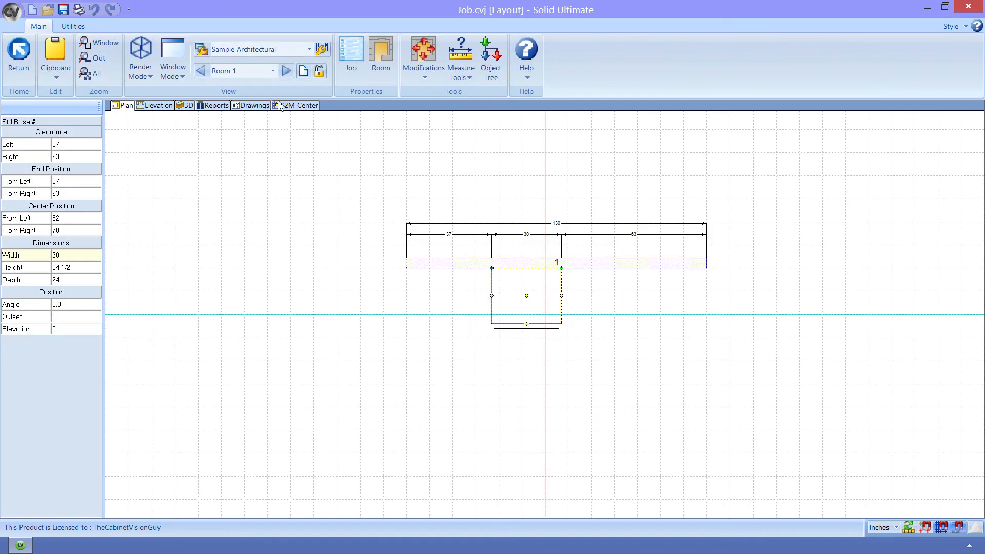
Rebuild the part list sorted by Description showing the Finished Left End, then open Help at Room Level
click(299, 105)
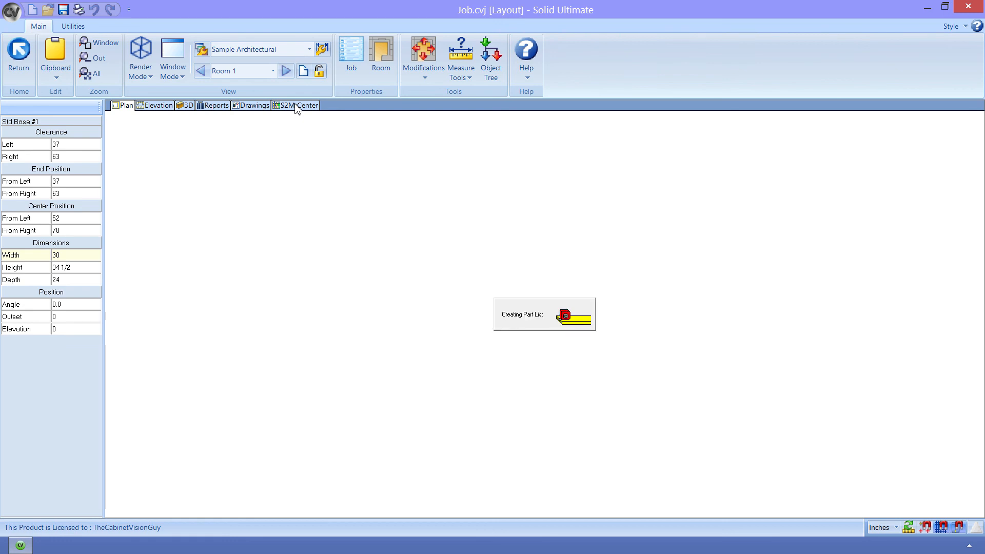
click(300, 104)
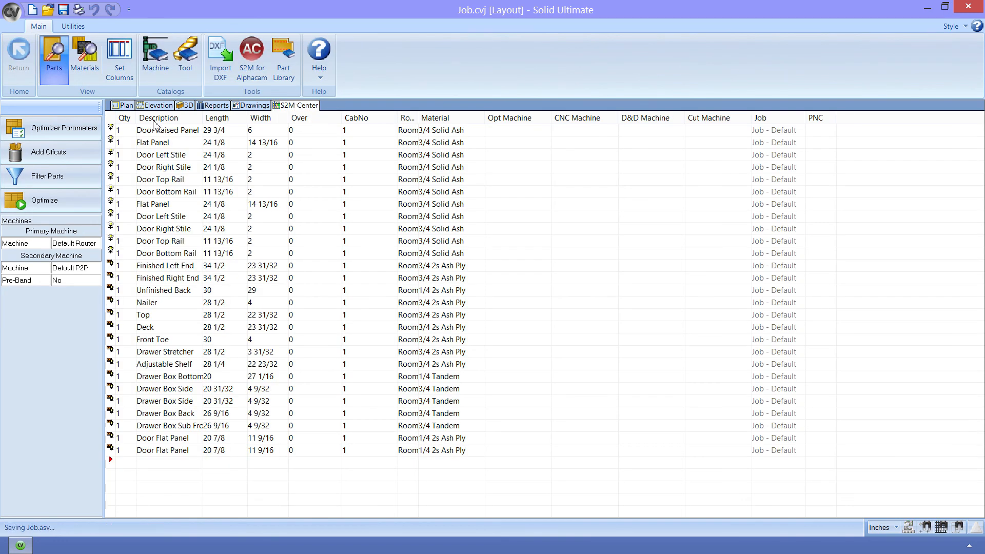
click(159, 117)
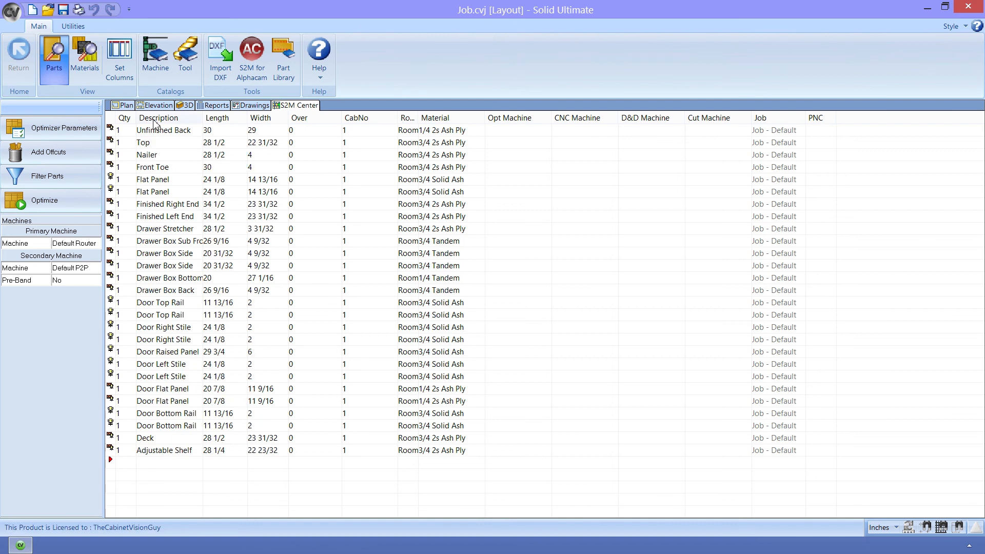
mouse_move(123, 219)
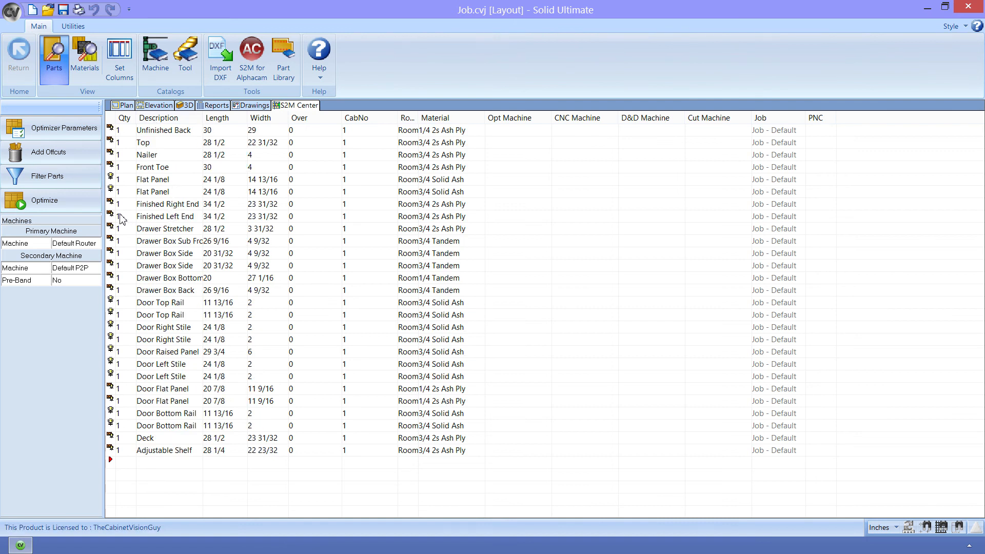
click(165, 216)
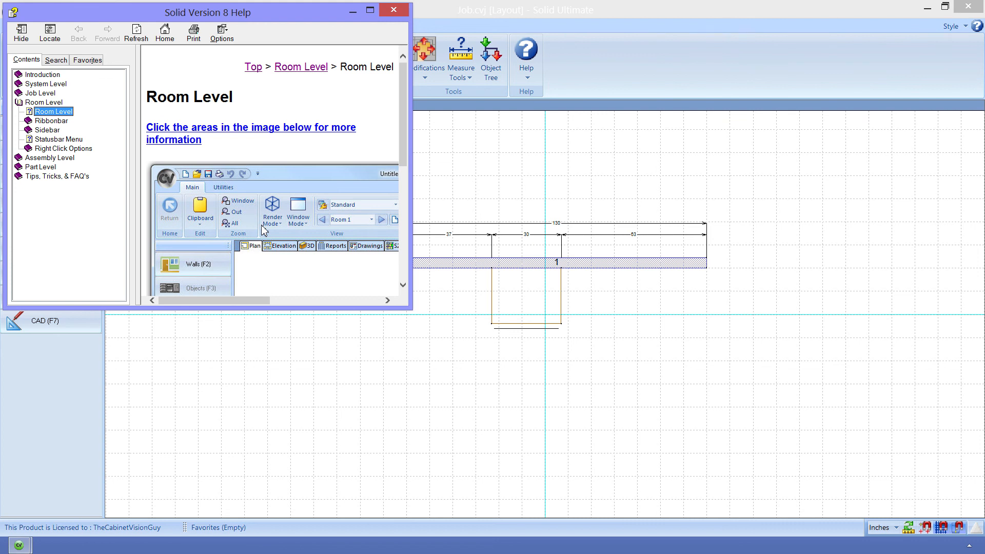
Open the System Parameters reference page under Tips, Tricks & FAQ's > User Created Standards
click(56, 93)
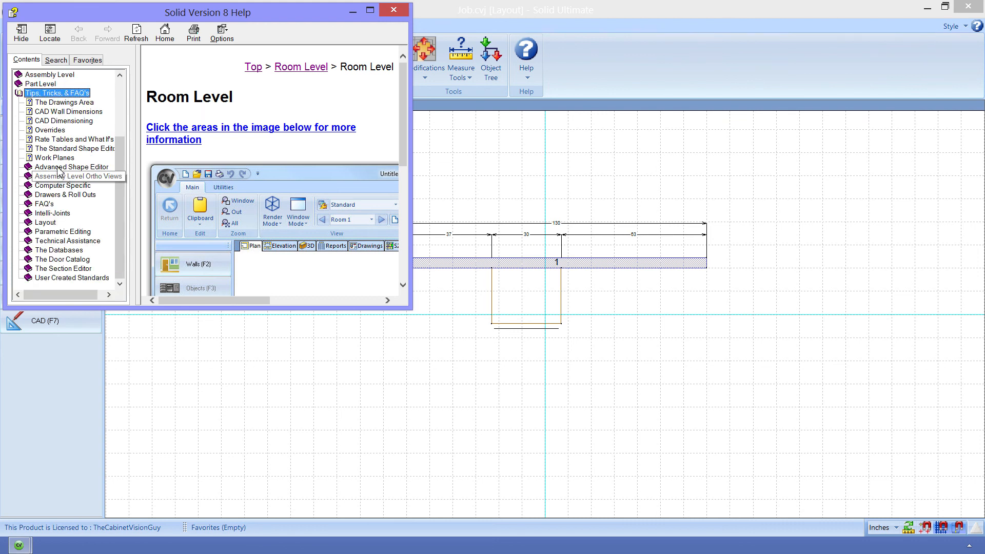
mouse_move(69, 241)
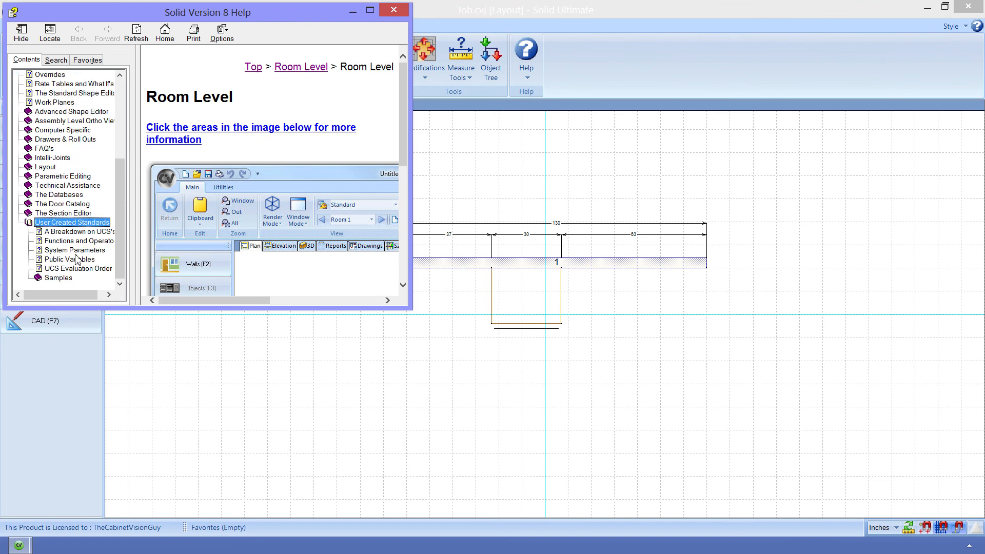
click(76, 249)
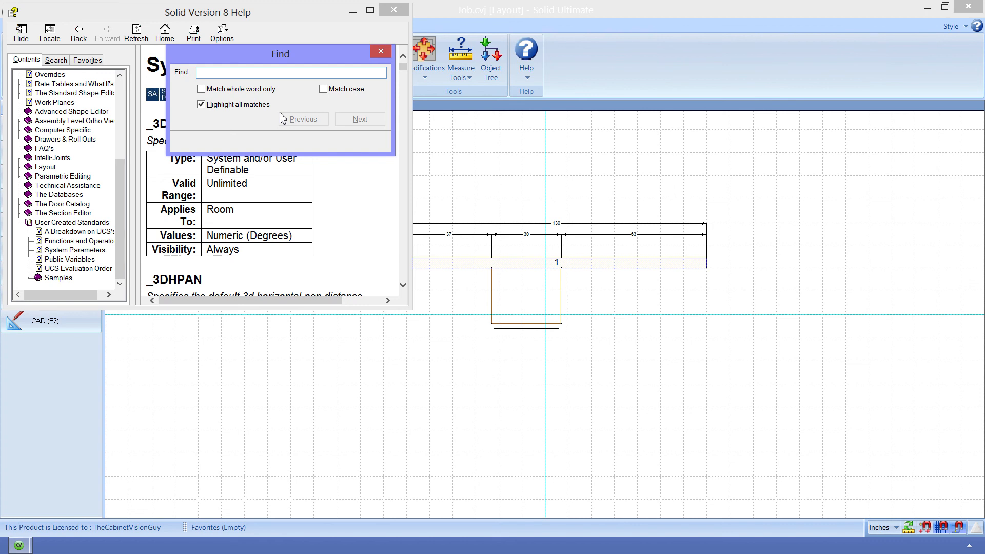
Search the System Parameters page for 'CNC', stepping through matches past the _NOCNC and CNCFR entries
text(CNC)
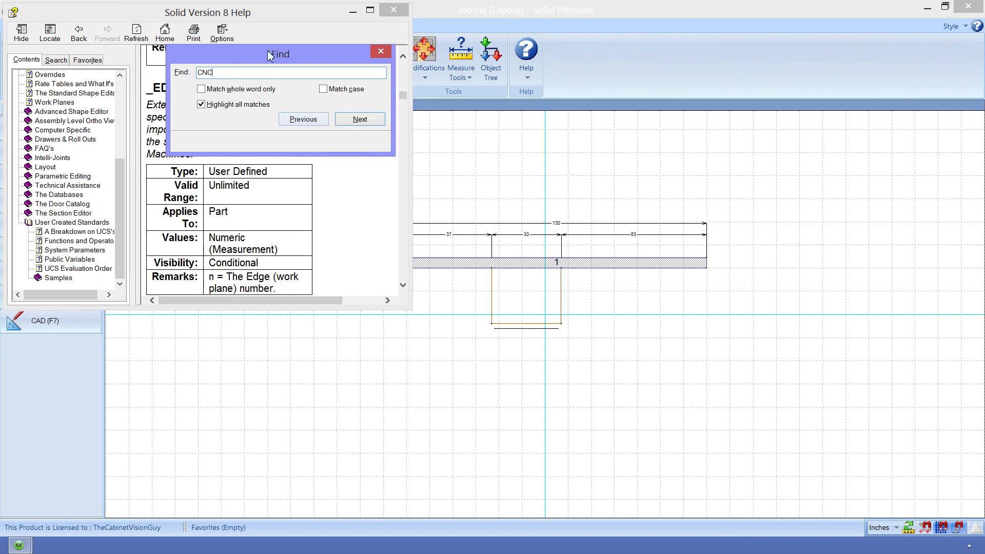
click(360, 119)
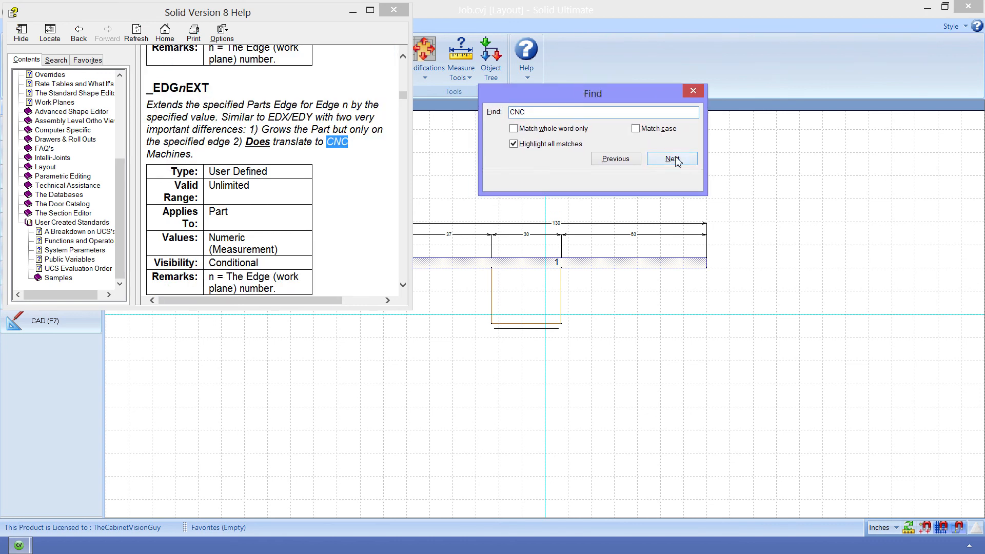
click(671, 158)
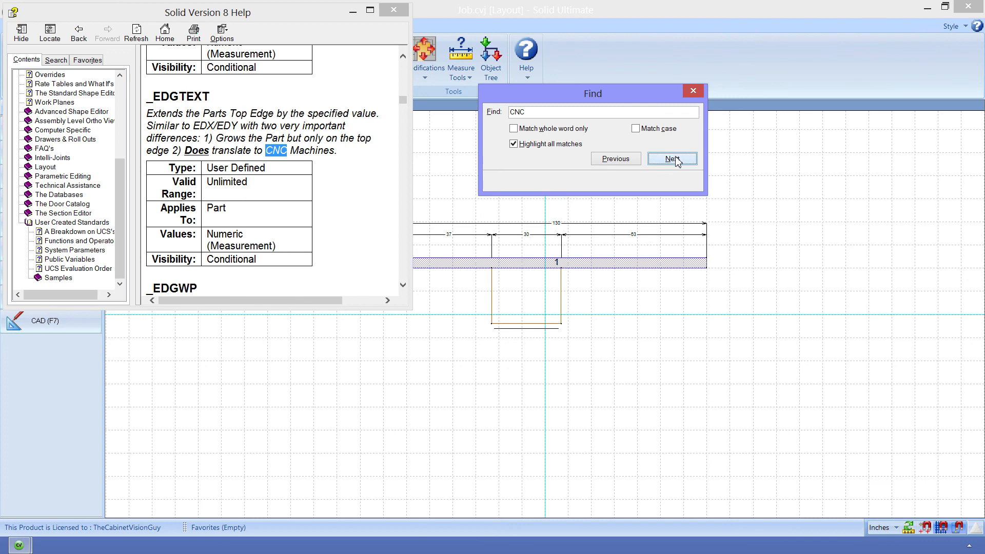
click(671, 159)
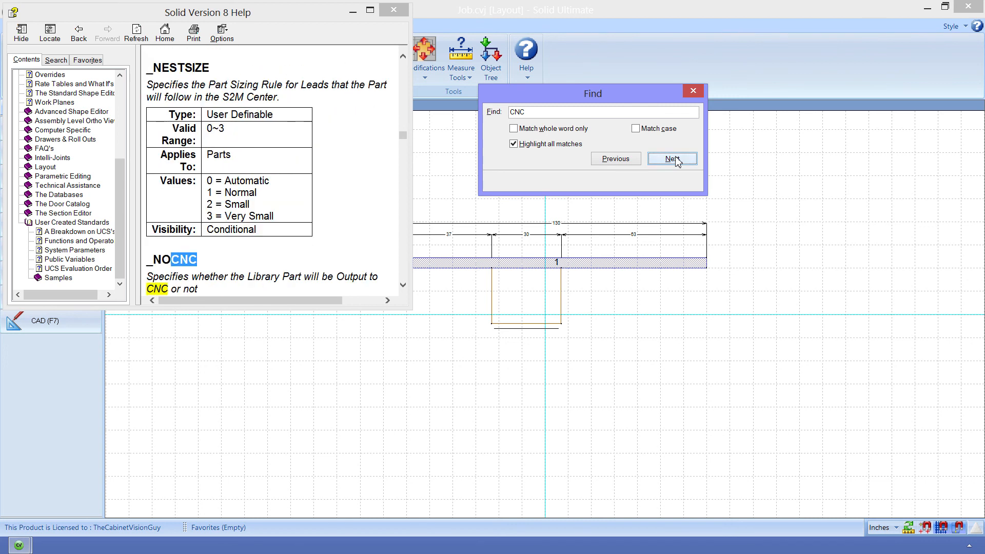
click(672, 158)
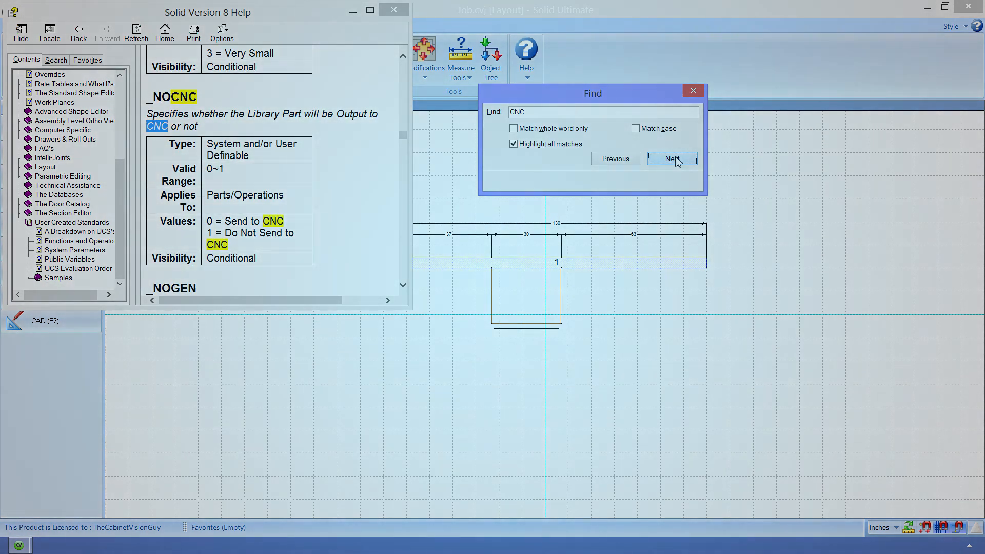
click(671, 159)
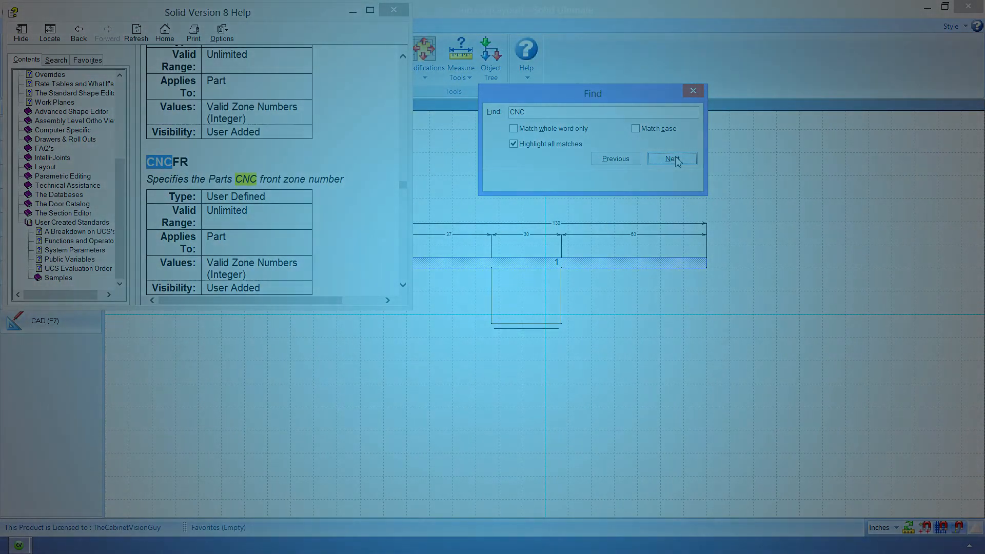
click(672, 158)
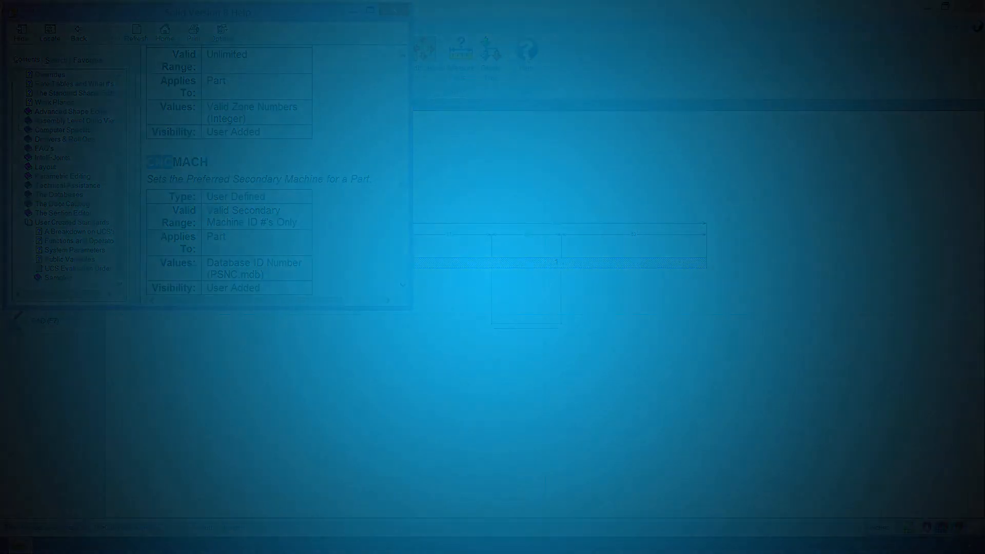